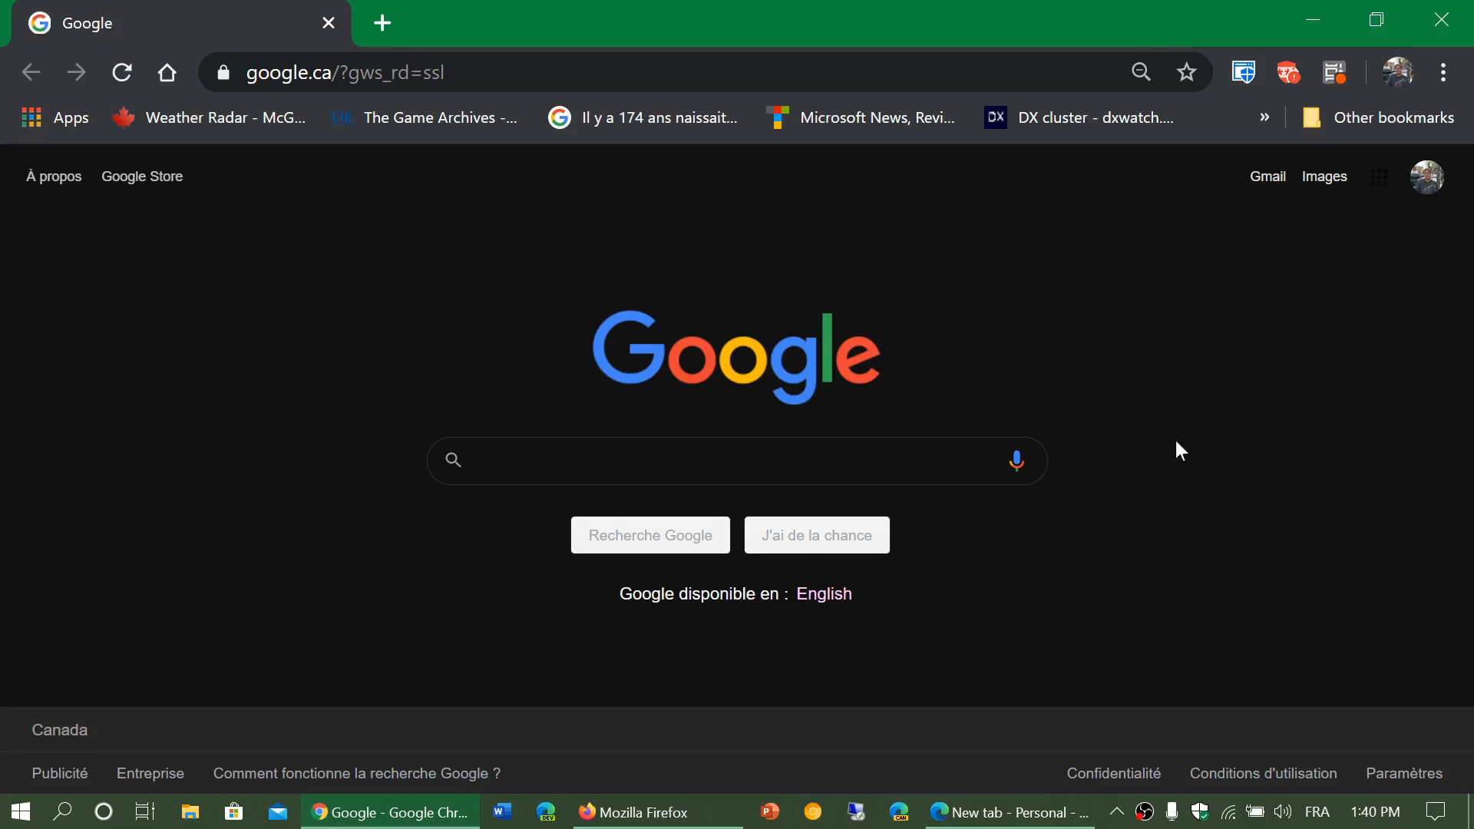
Step: Bring Firefox's new tab page to the front, then switch to the Microsoft Edge window
left_click(659, 461)
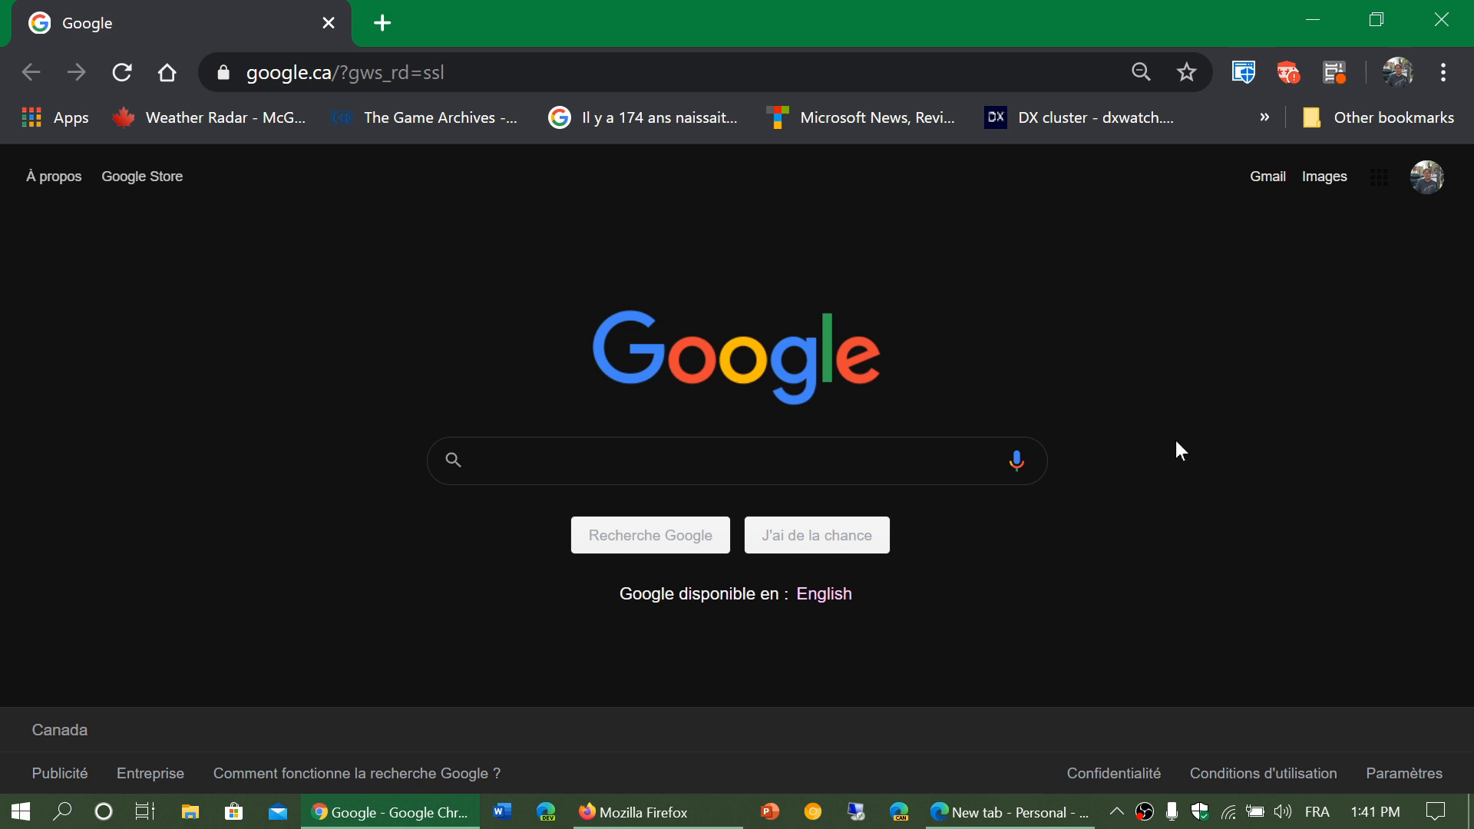
mouse_move(722, 663)
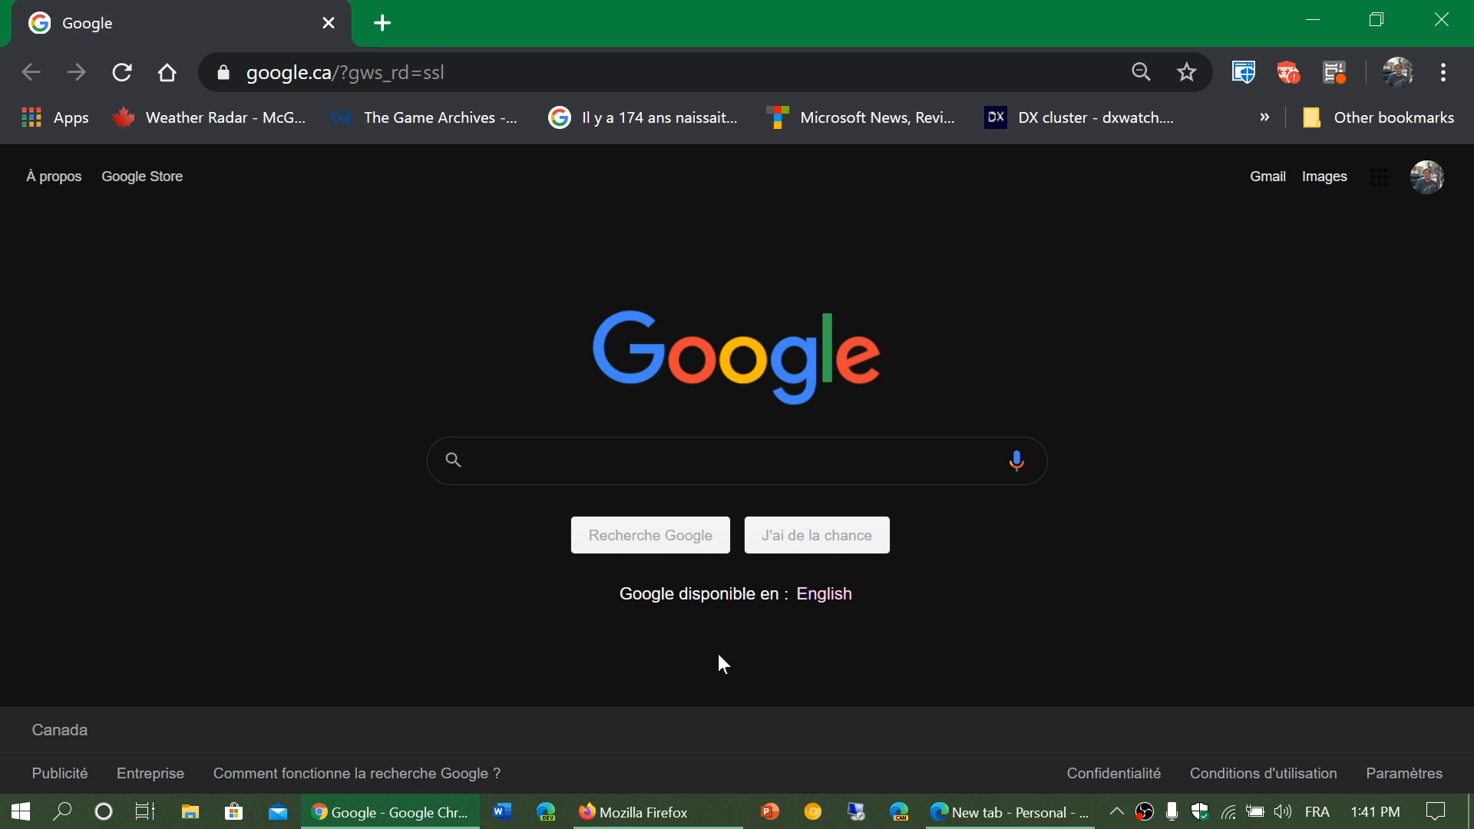
left_click(645, 811)
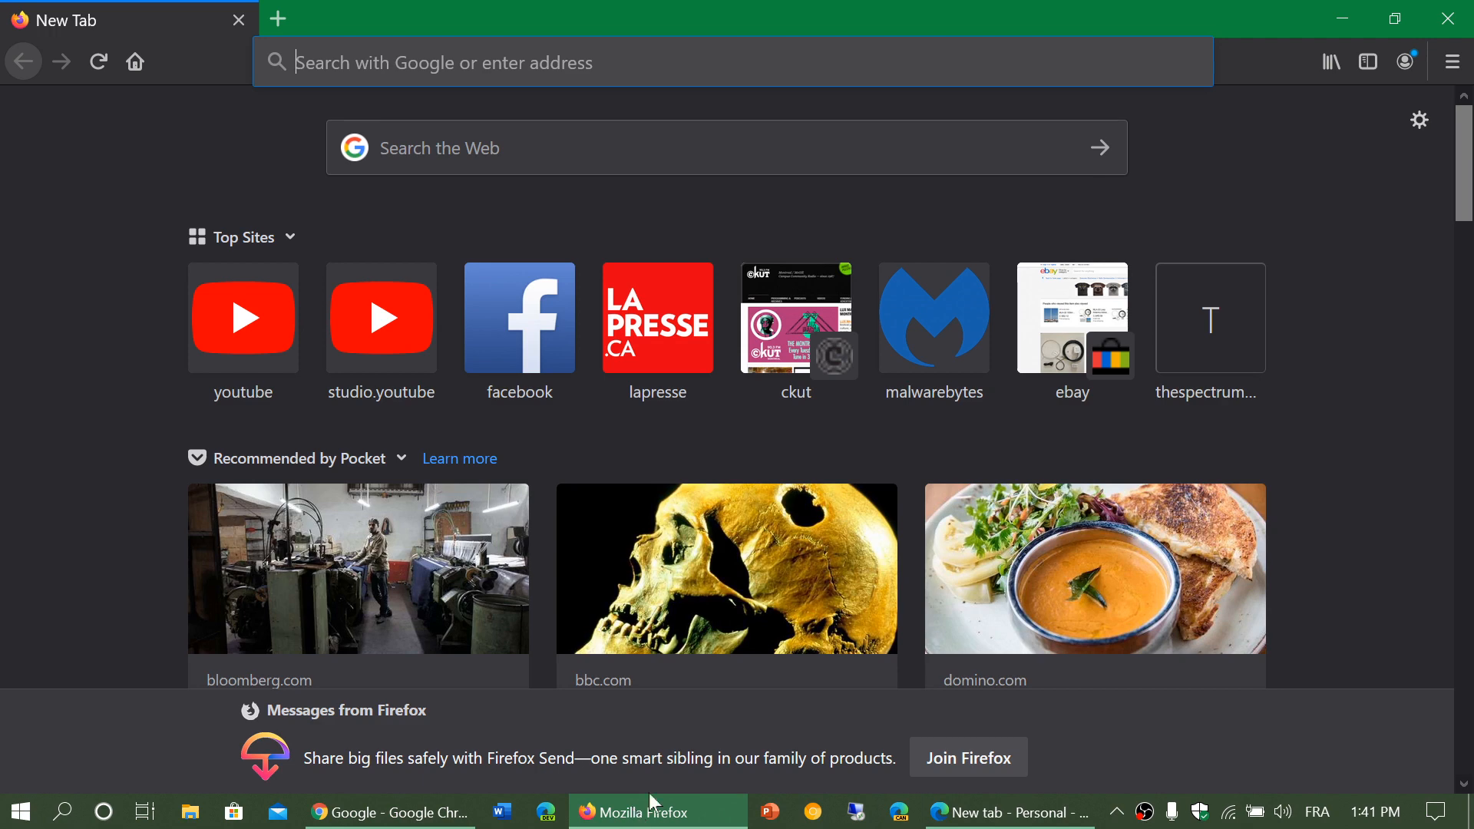
left_click(1009, 811)
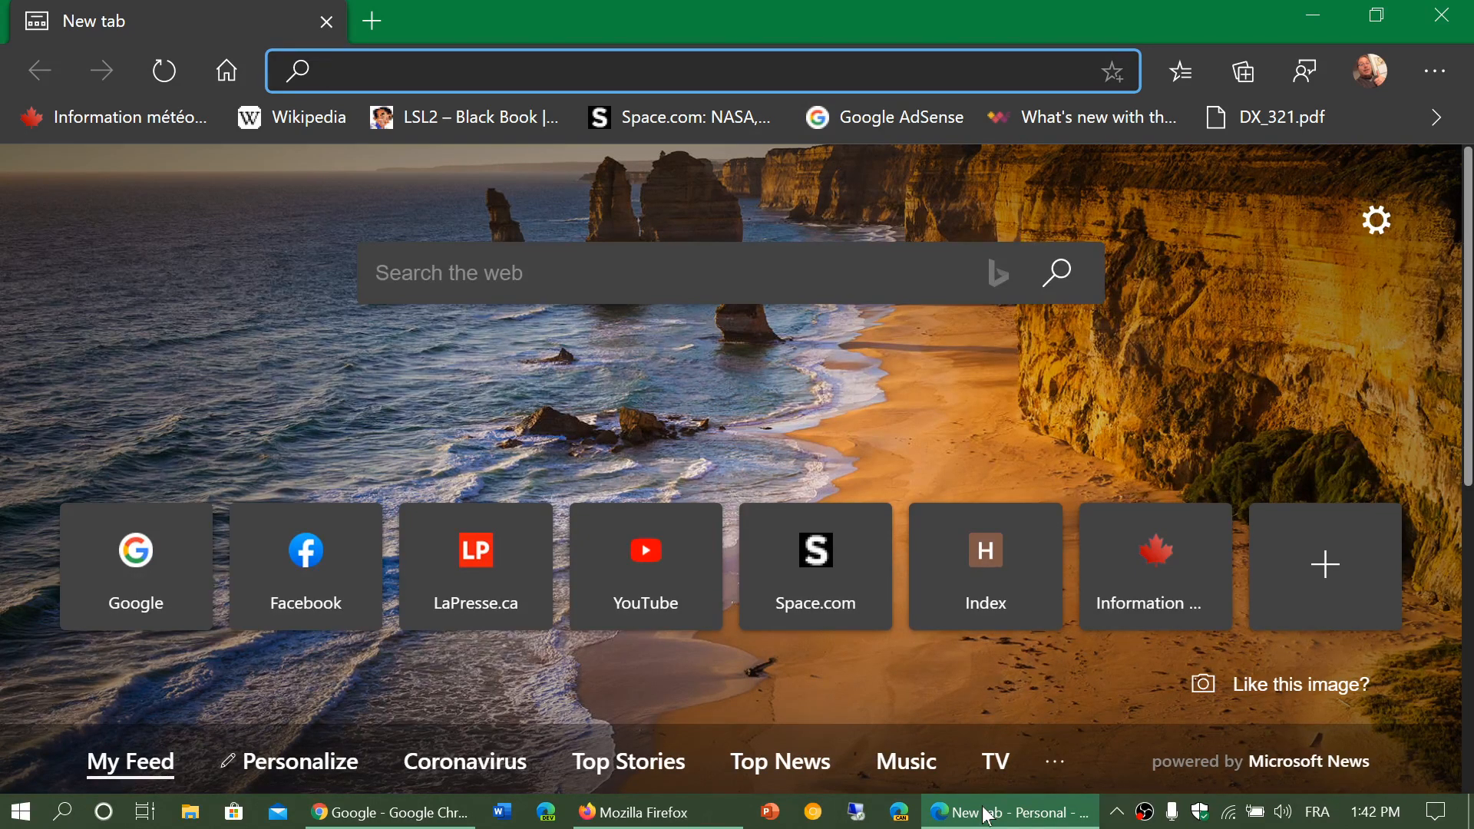
Step: Switch back to the Chrome window showing the Google homepage
left_click(696, 72)
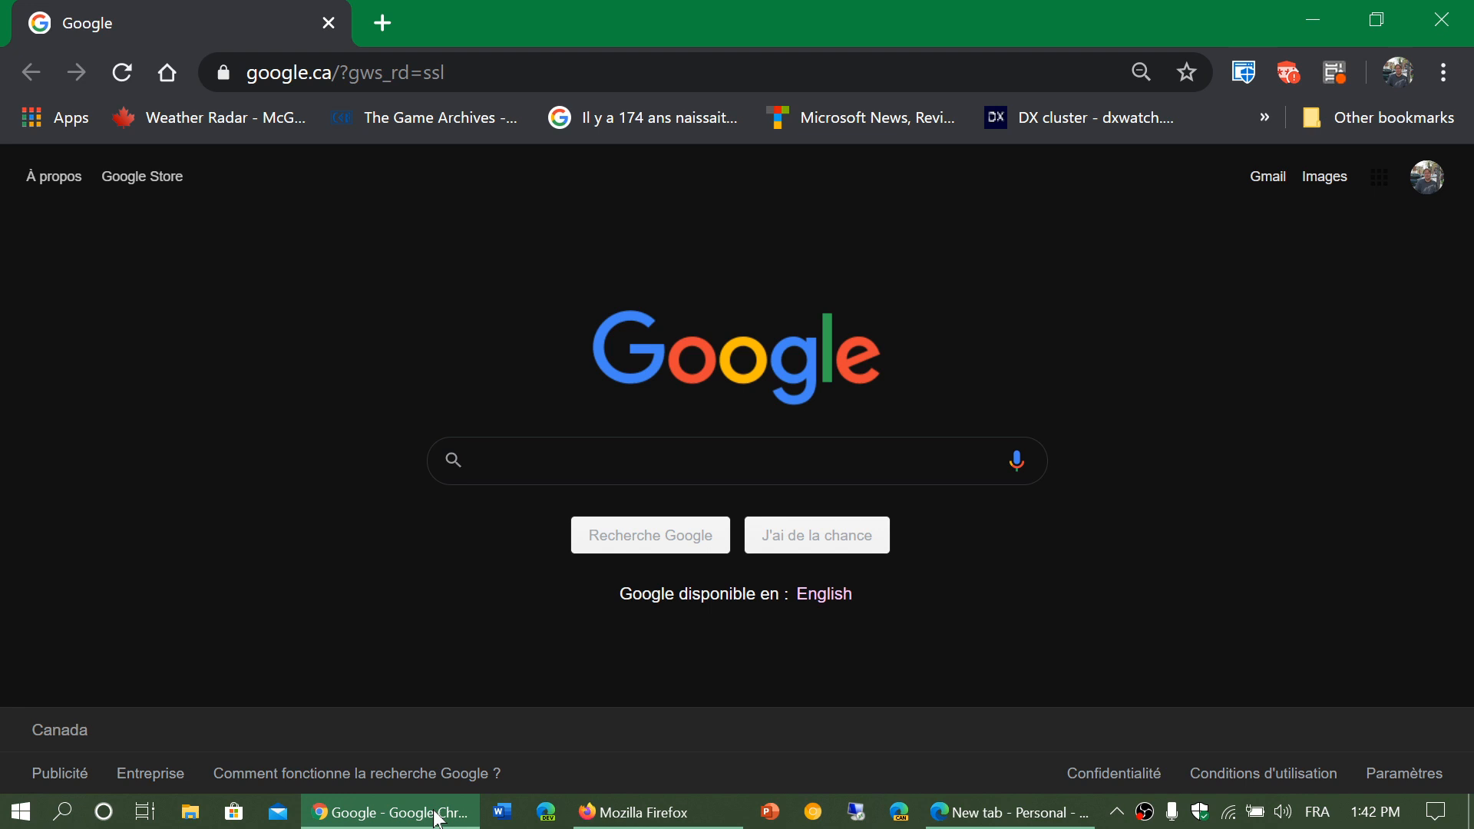
left_click(659, 461)
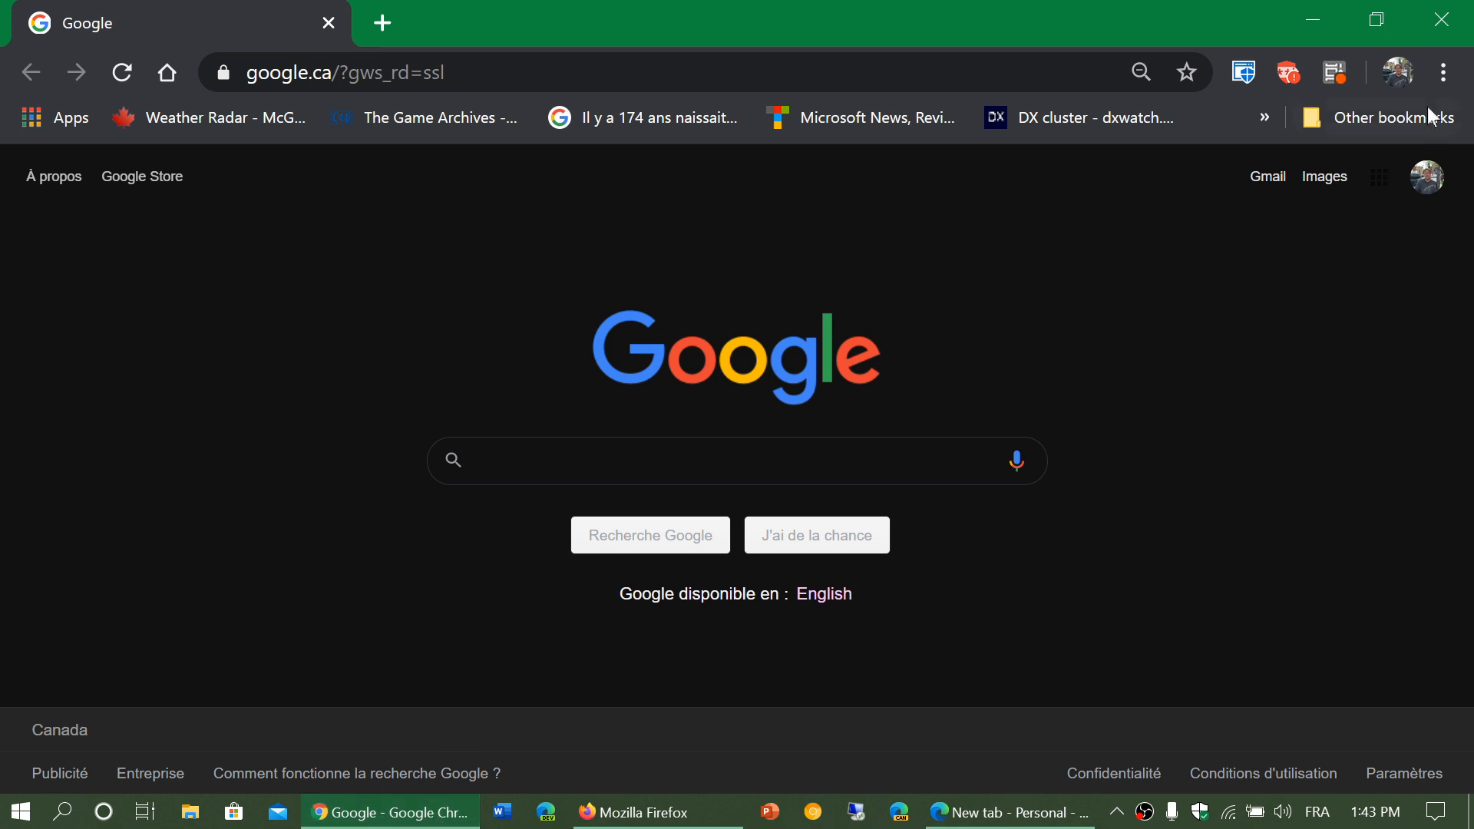
Step: Close the Chrome window so Firefox's new tab page is in front
left_click(1446, 72)
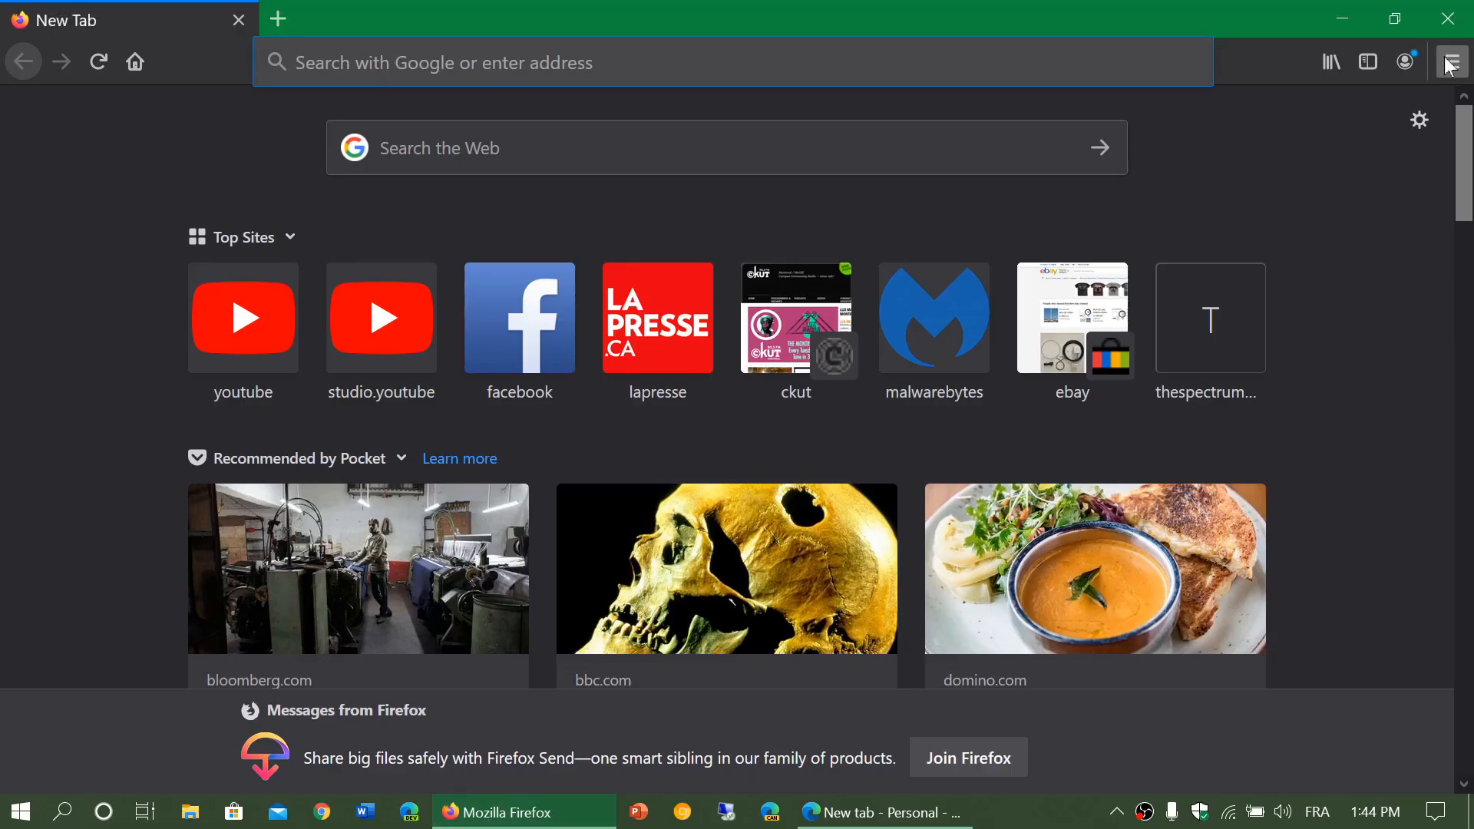
Step: Confirm in About Firefox that version 76.0.1 is up to date, then close the dialog
left_click(1451, 62)
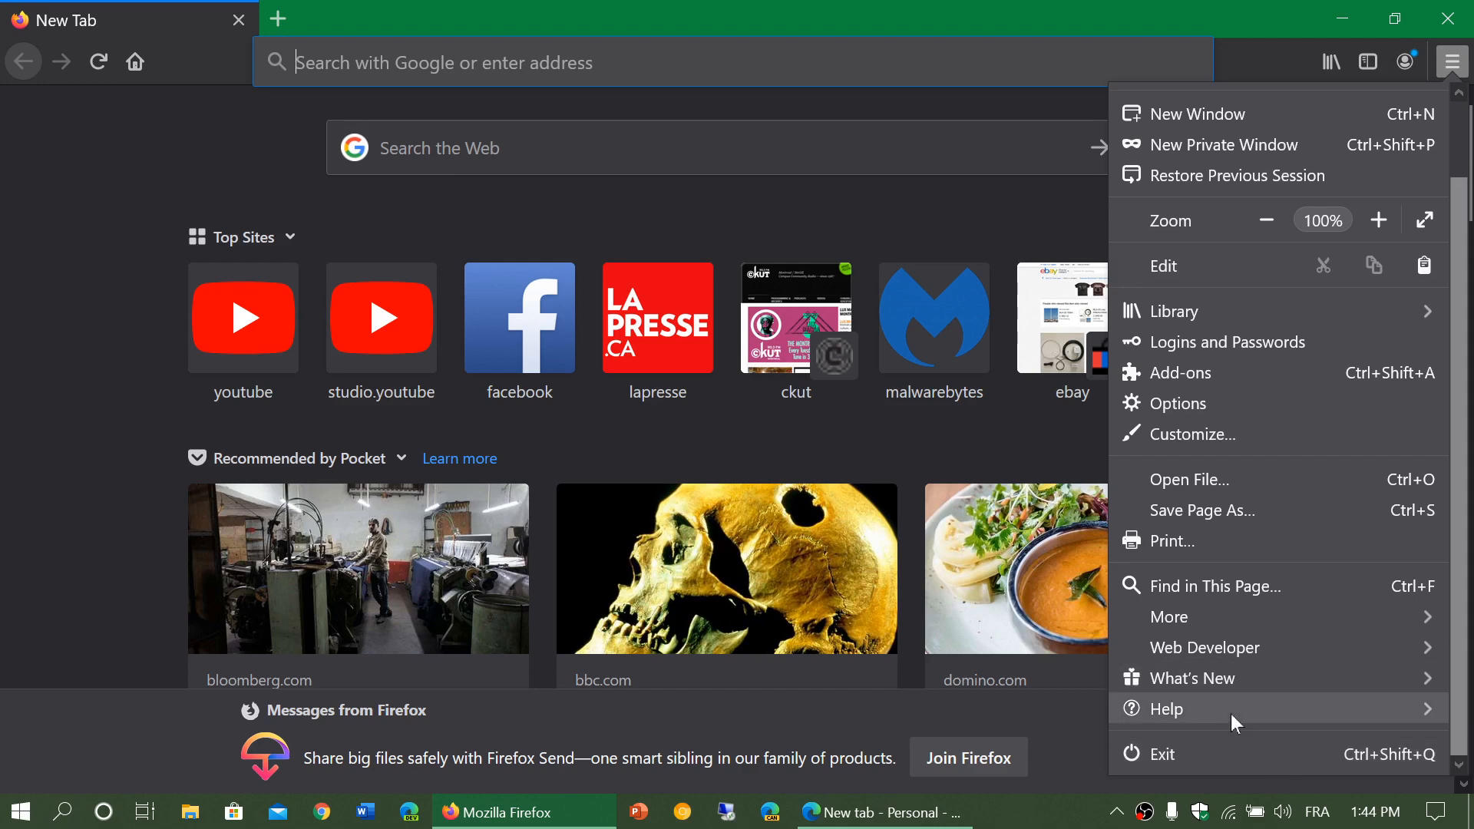
left_click(1166, 709)
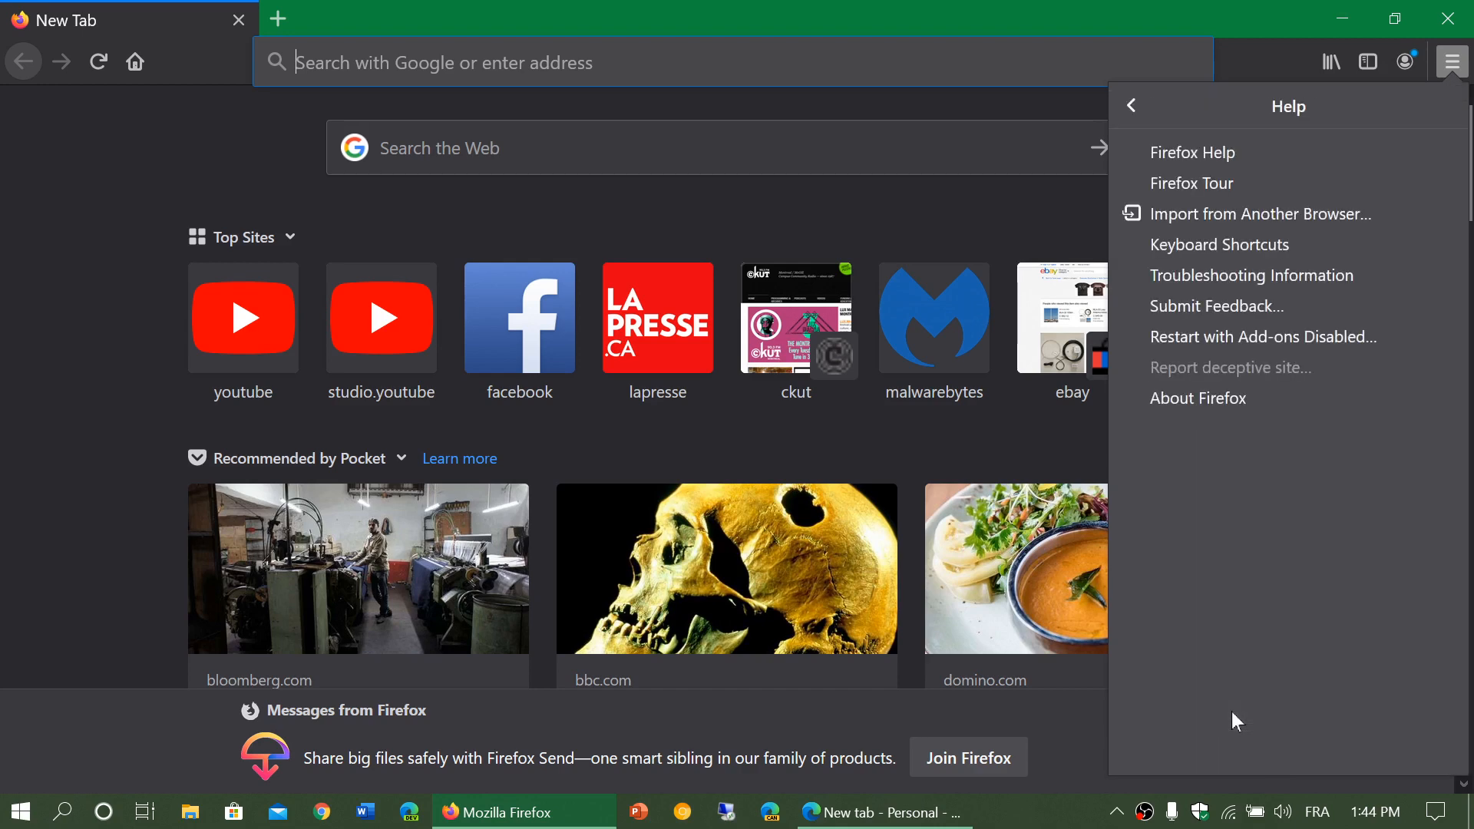
left_click(1197, 398)
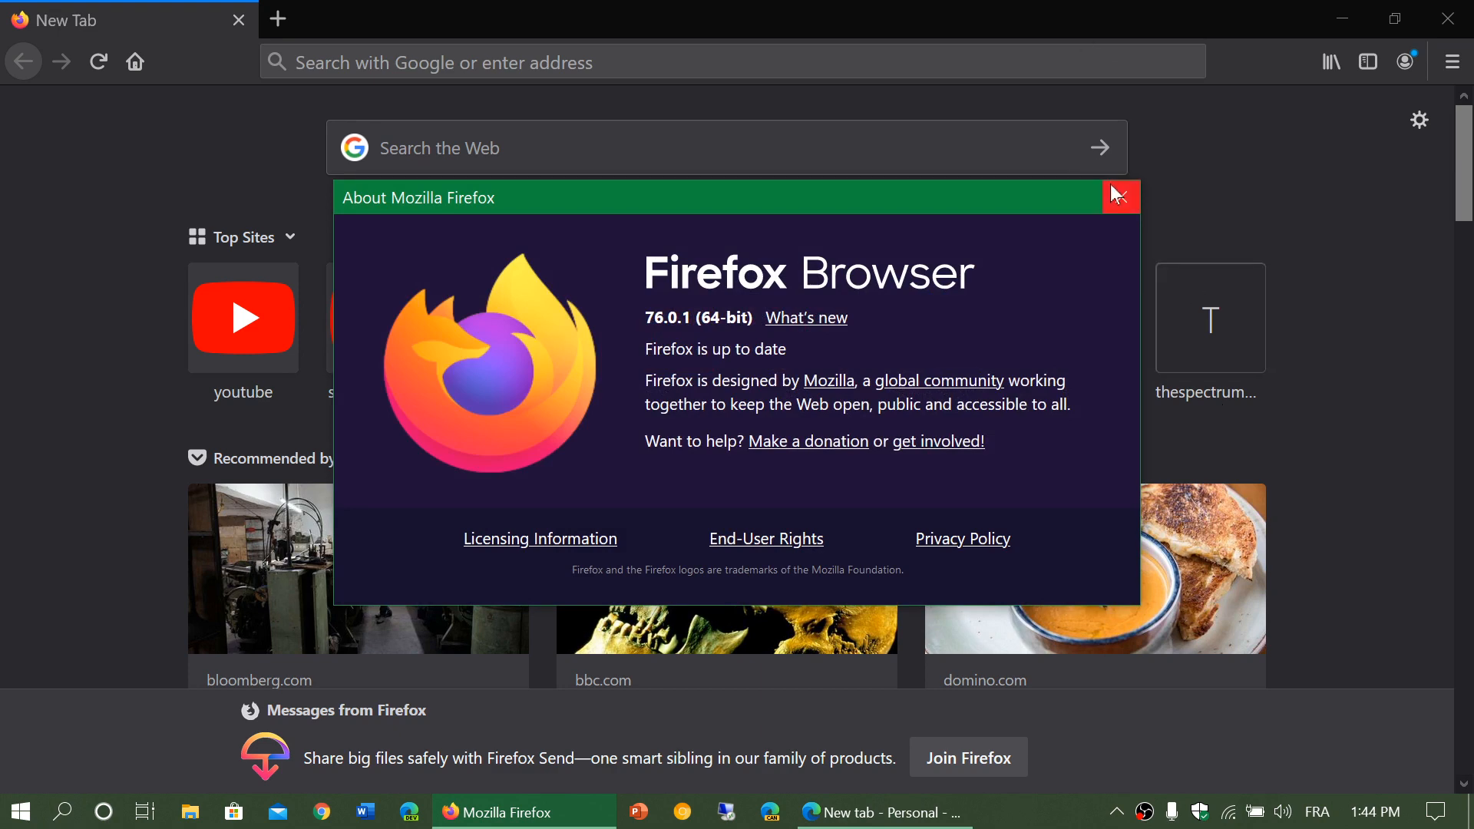
left_click(1119, 198)
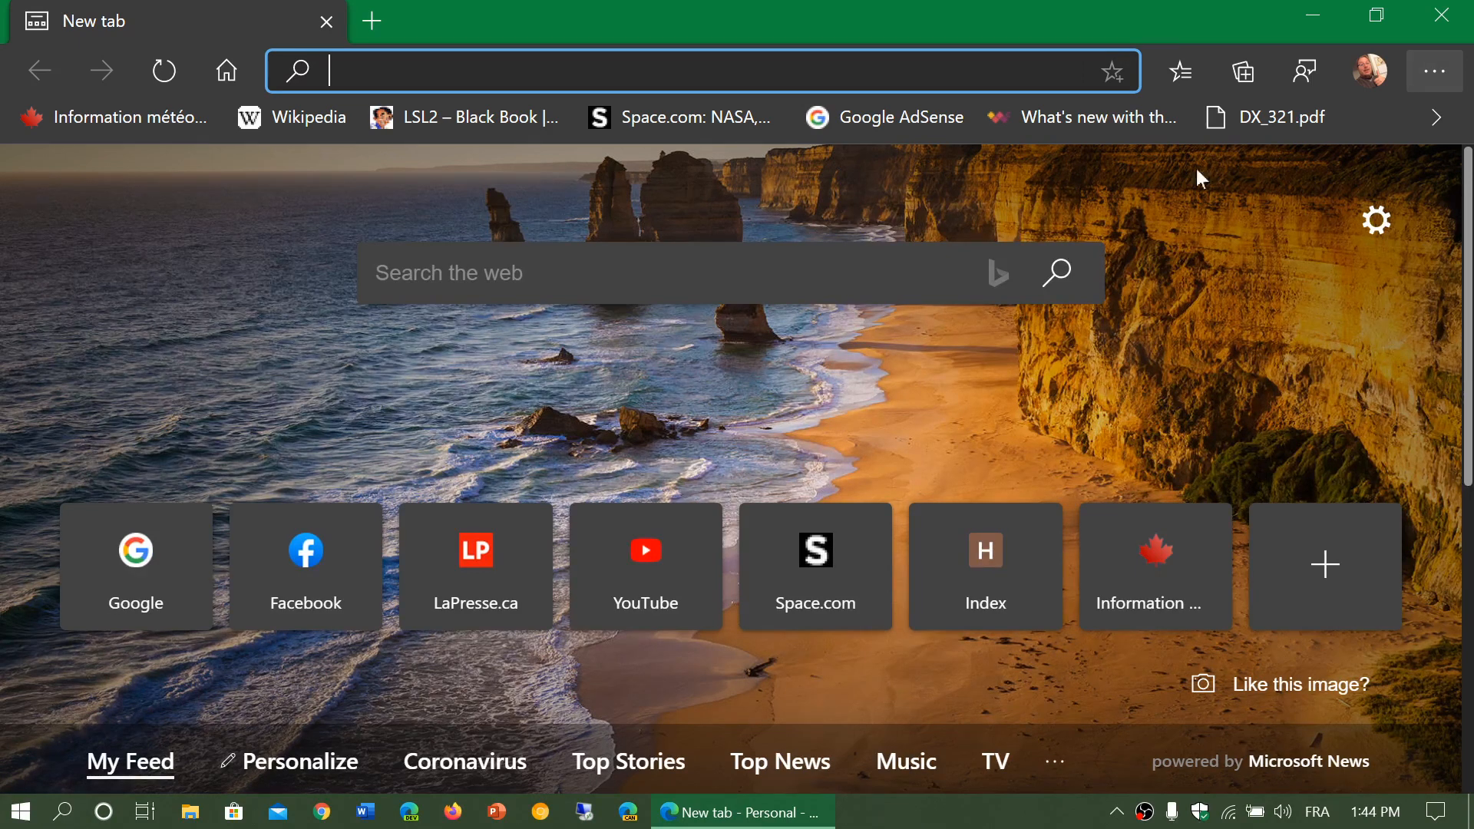
Step: Confirm in About Microsoft Edge that version 81.0.416.72 is up to date, then close Edge
left_click(1434, 70)
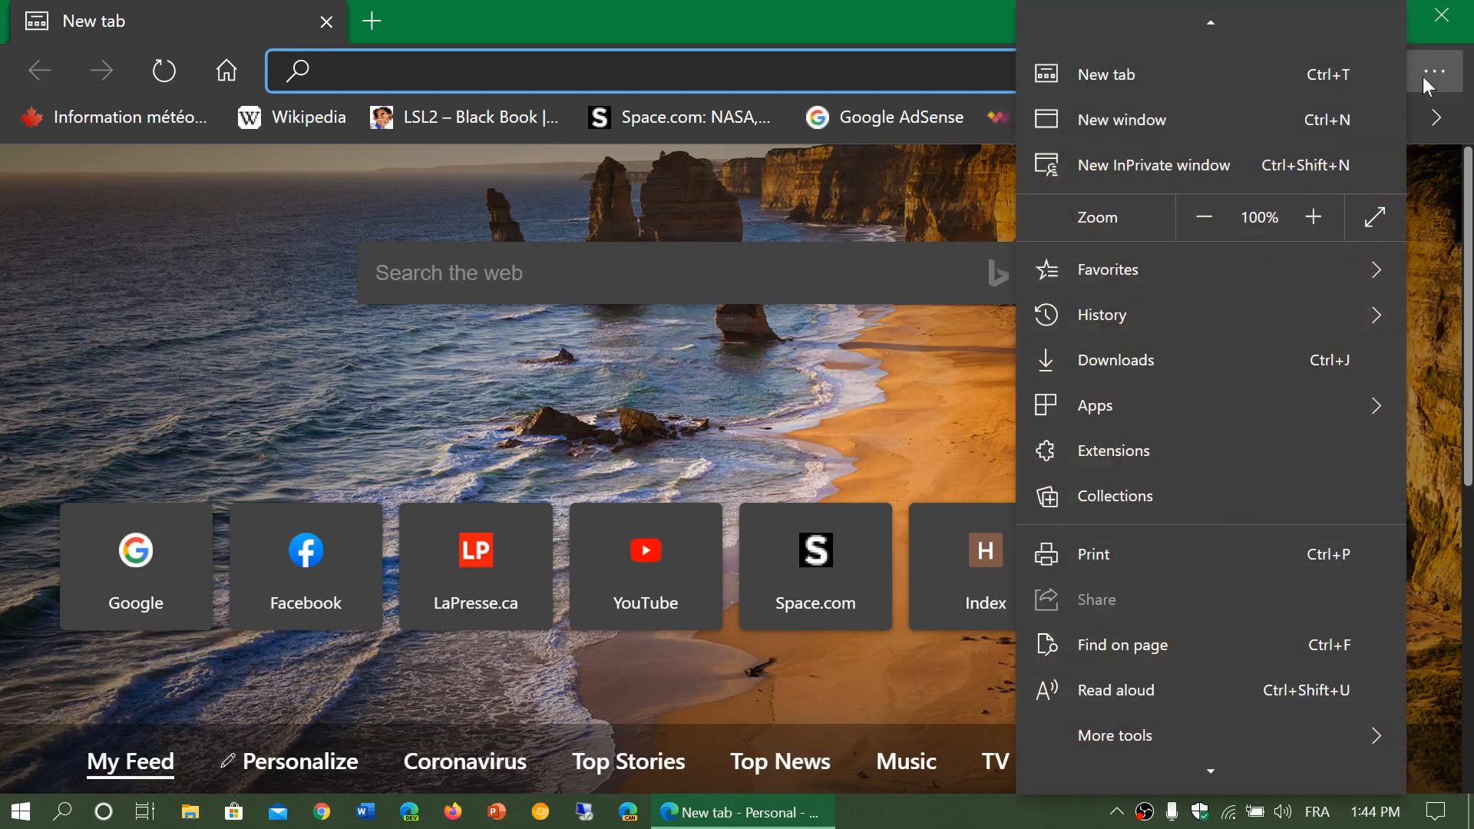
left_click(1115, 561)
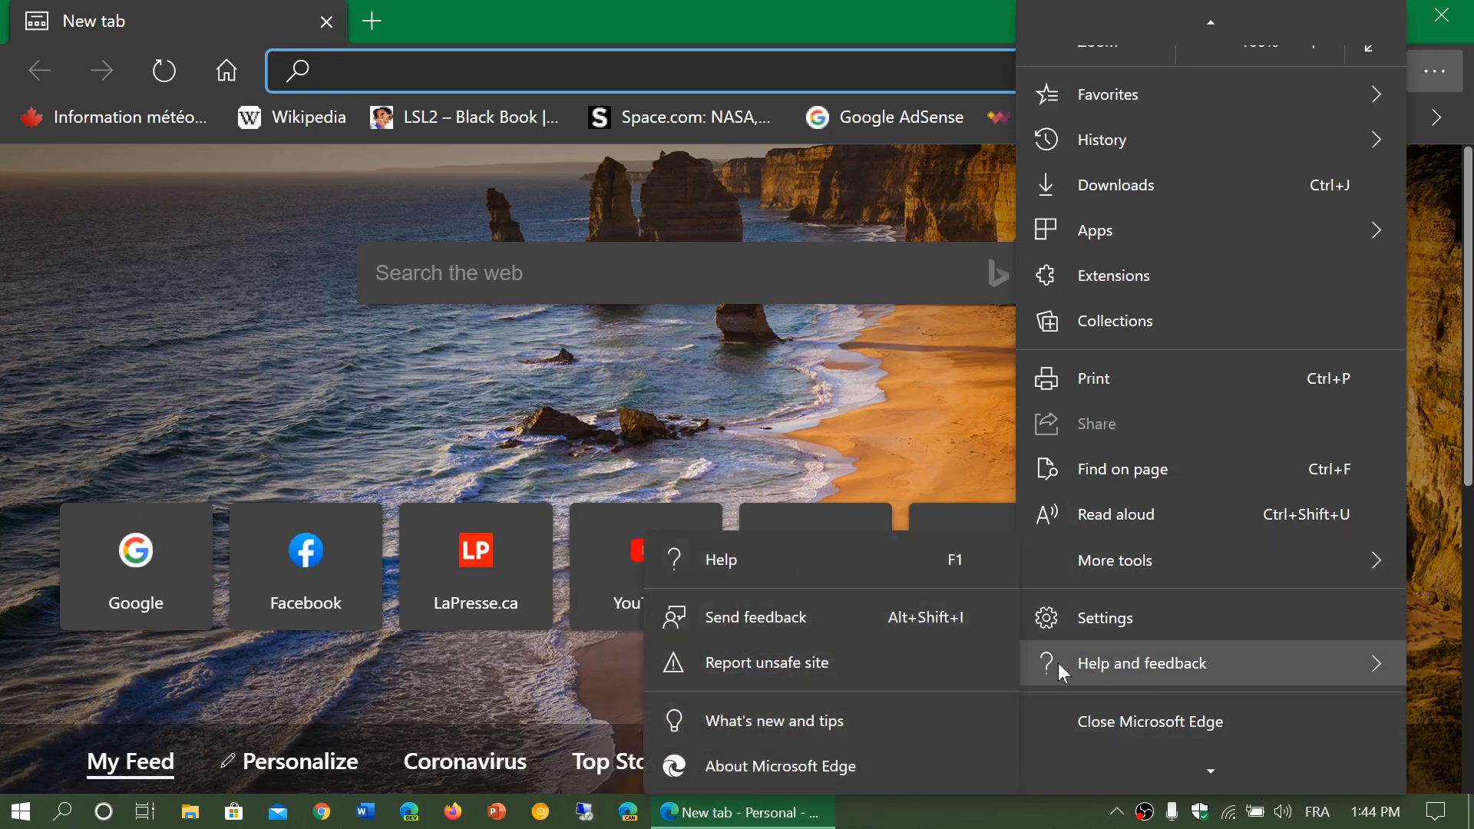
left_click(780, 766)
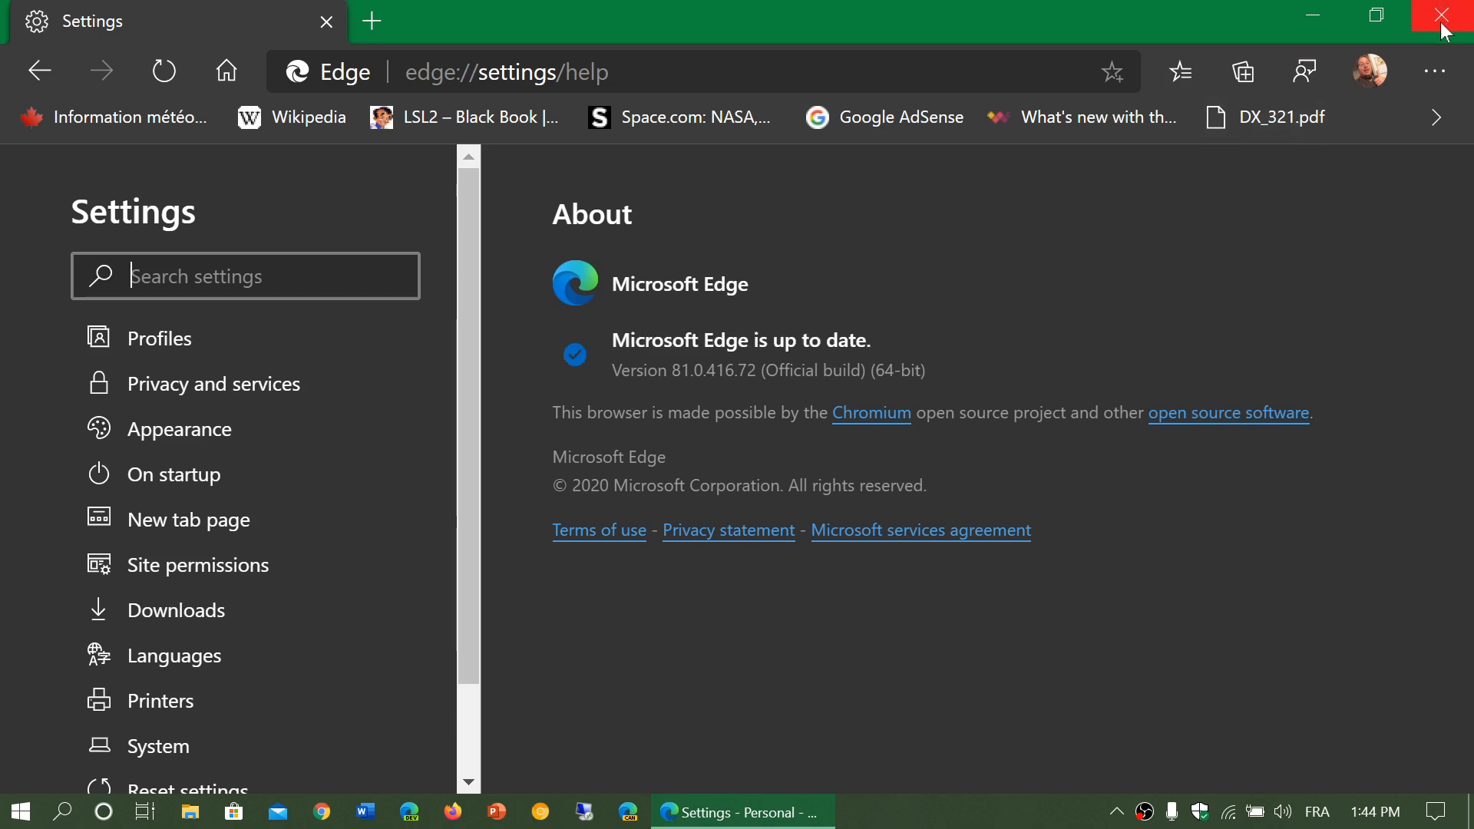
left_click(1451, 17)
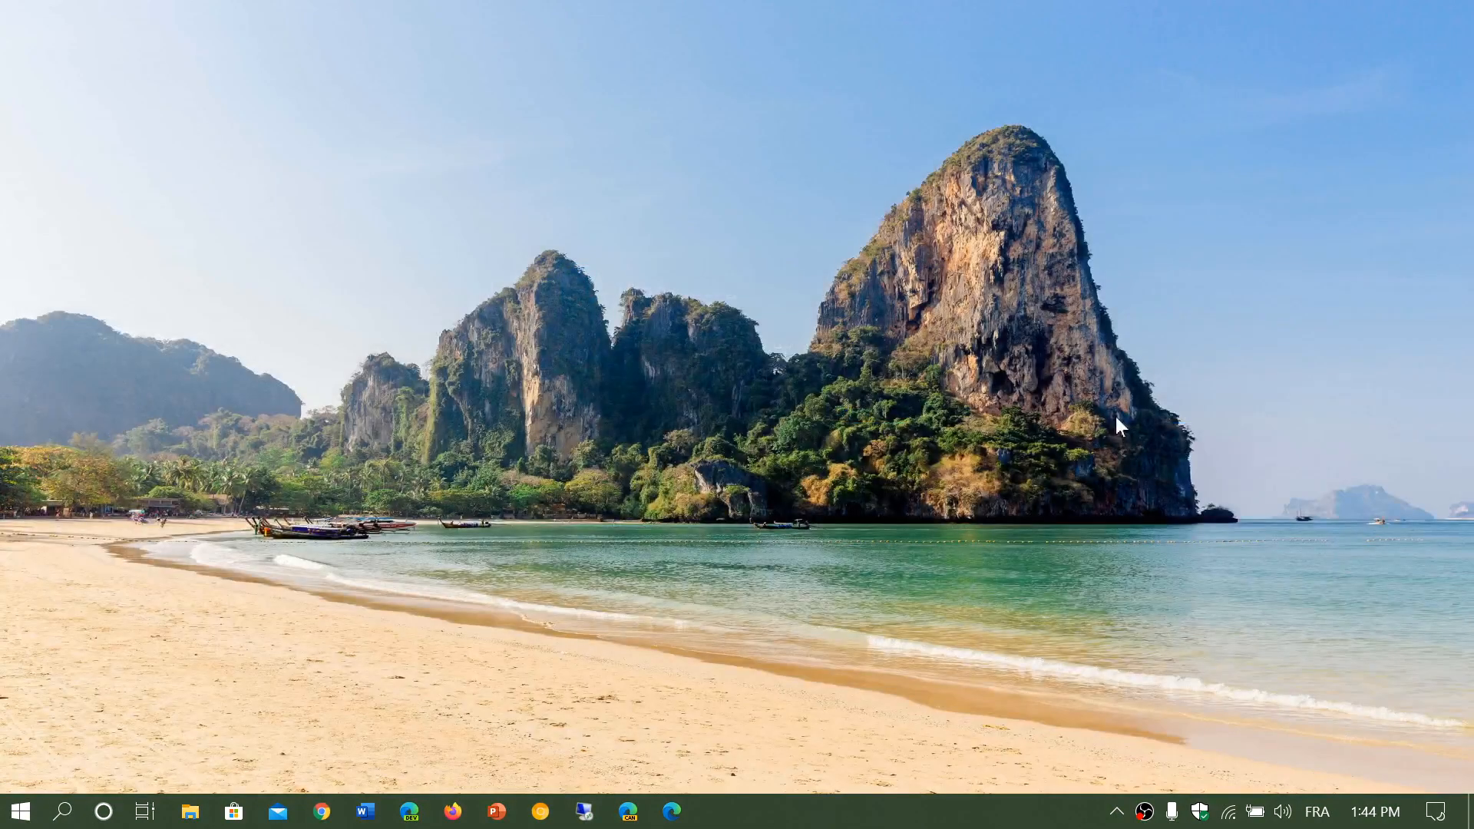